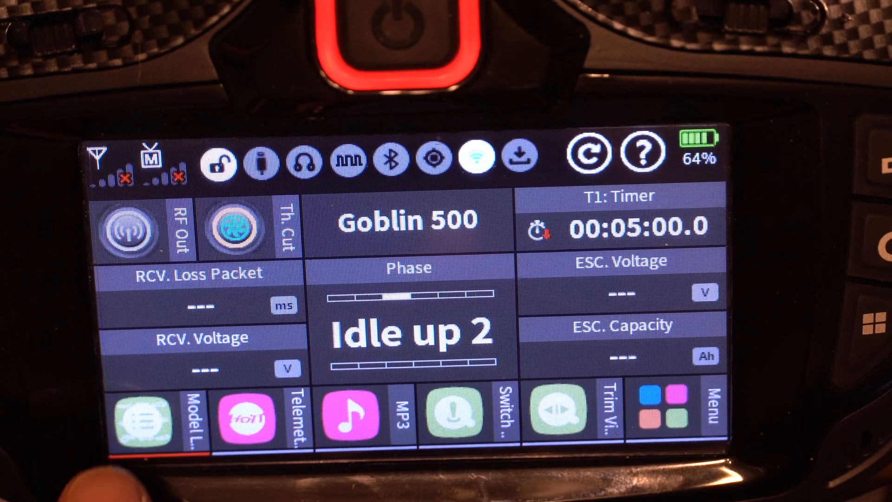
Step: Create a new model named Spirit from the model list and set its model type
{"action": "left_click", "coordinate": [144, 414]}
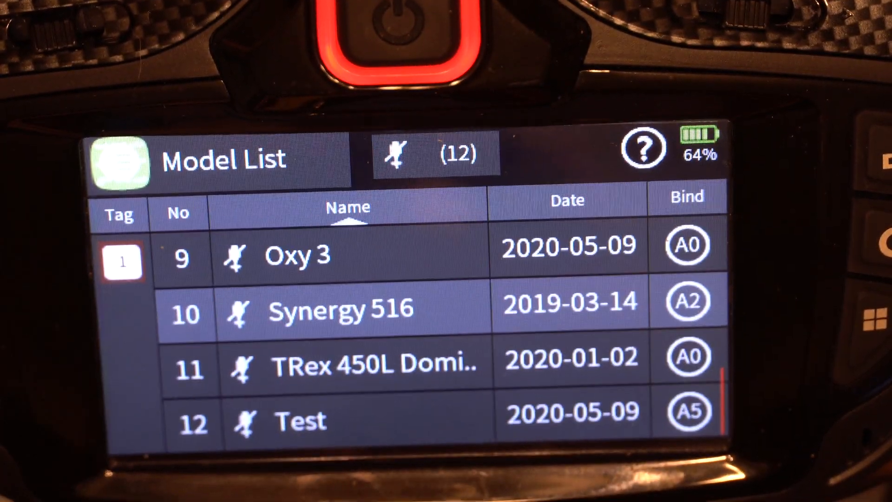
{"action": "left_click", "coordinate": [300, 421]}
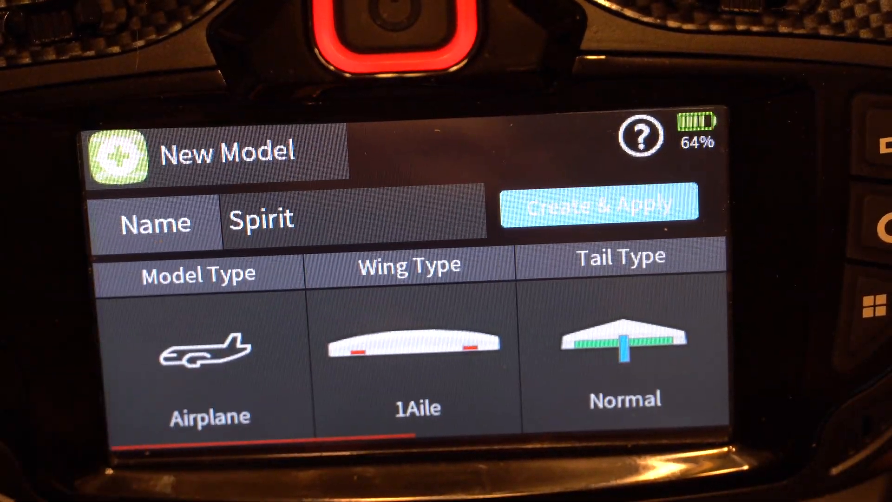
{"action": "left_click", "coordinate": [208, 359]}
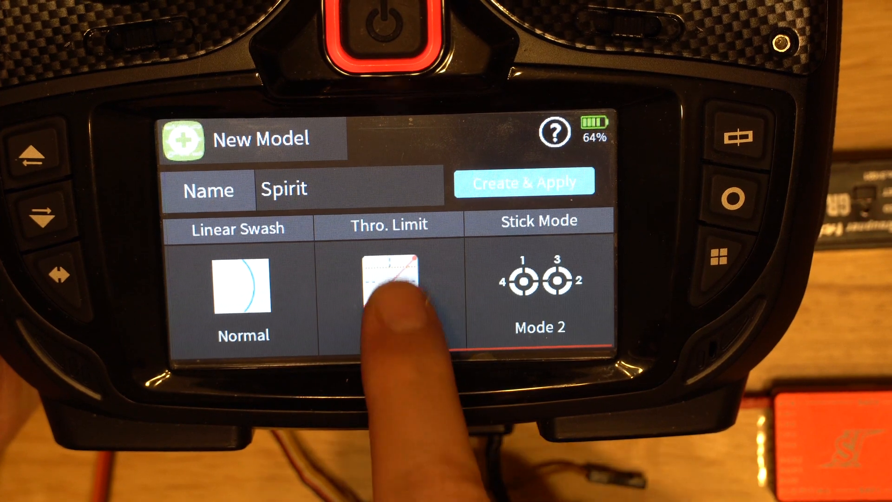
Step: Set the Spirit model's throttle limit to Unlimit and create/apply the model
{"action": "left_click", "coordinate": [389, 285]}
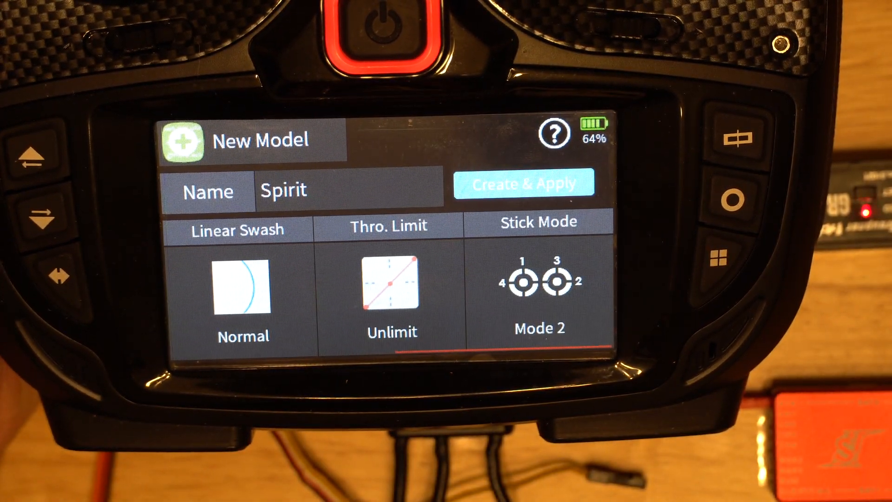
{"action": "left_click", "coordinate": [522, 183]}
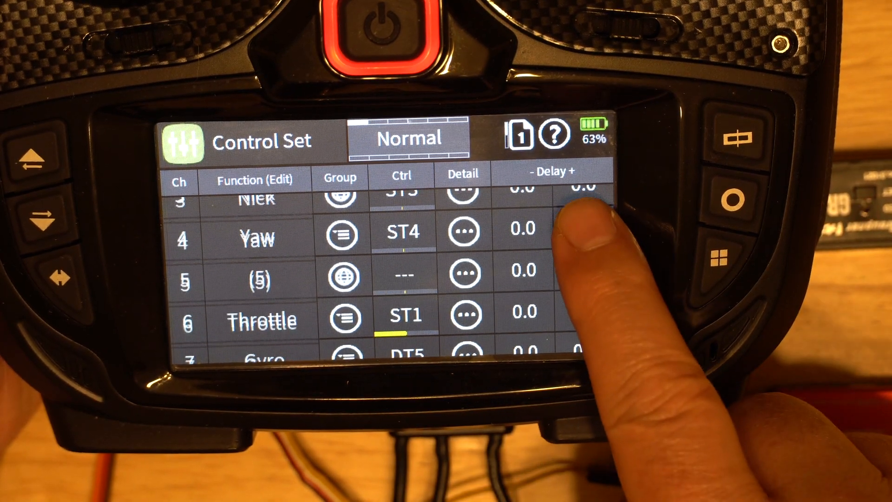
Step: Assign switch SW4 to channel 5 and three-position switch SW7 to channel 8
{"action": "left_click", "coordinate": [403, 276]}
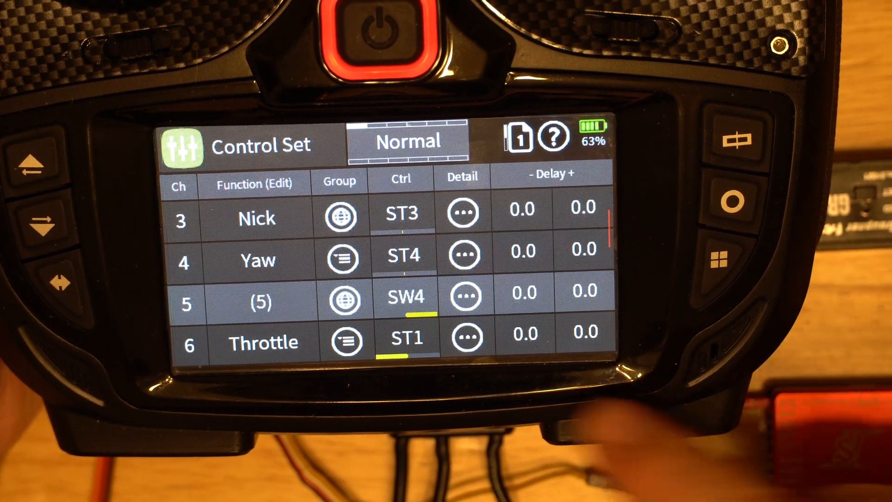
{"action": "scroll", "scroll_direction": "down", "scroll_amount": 3}
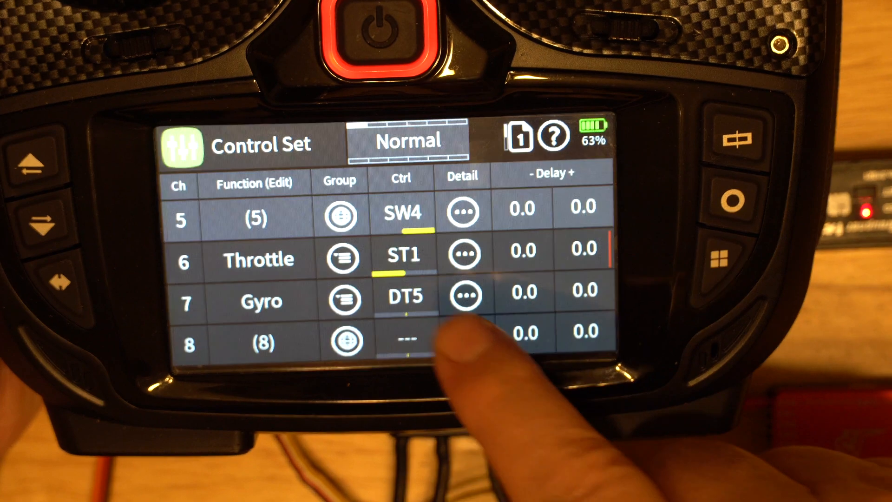
{"action": "left_click", "coordinate": [463, 296]}
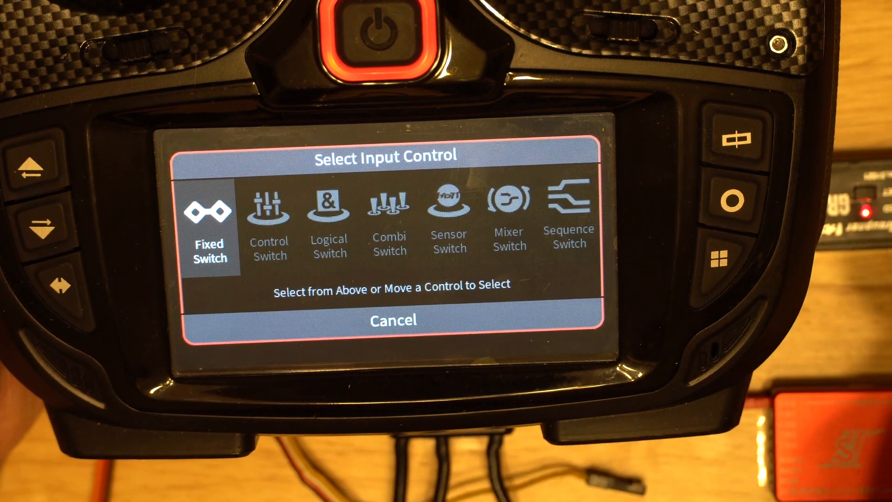
{"action": "left_click", "coordinate": [208, 211]}
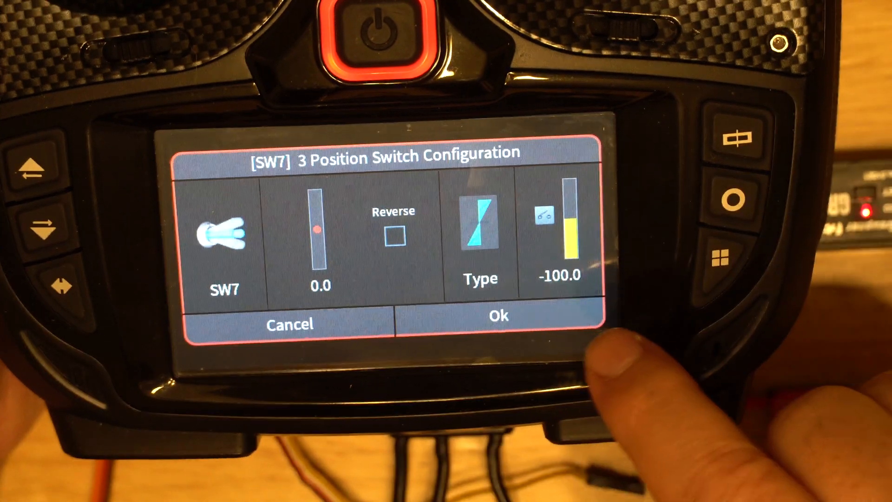
{"action": "left_click", "coordinate": [496, 316]}
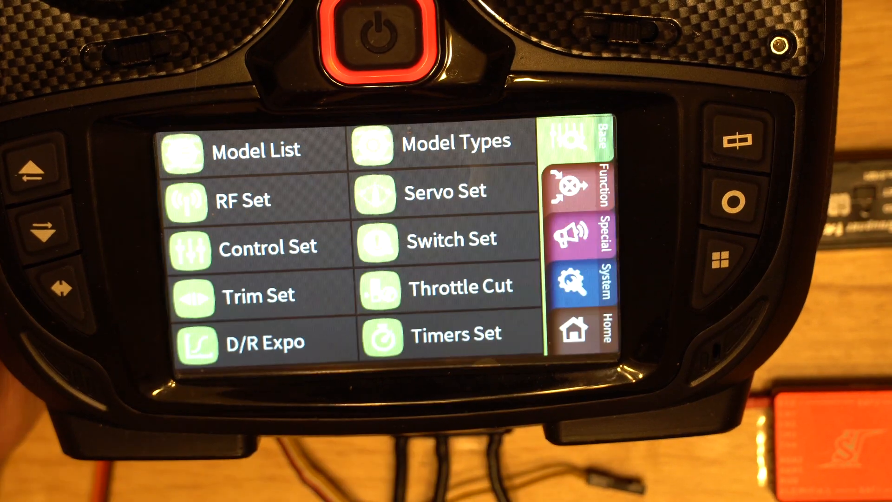
Step: Browse the Base settings menu and select the next settings page
{"action": "scroll", "scroll_direction": "down", "scroll_amount": 3}
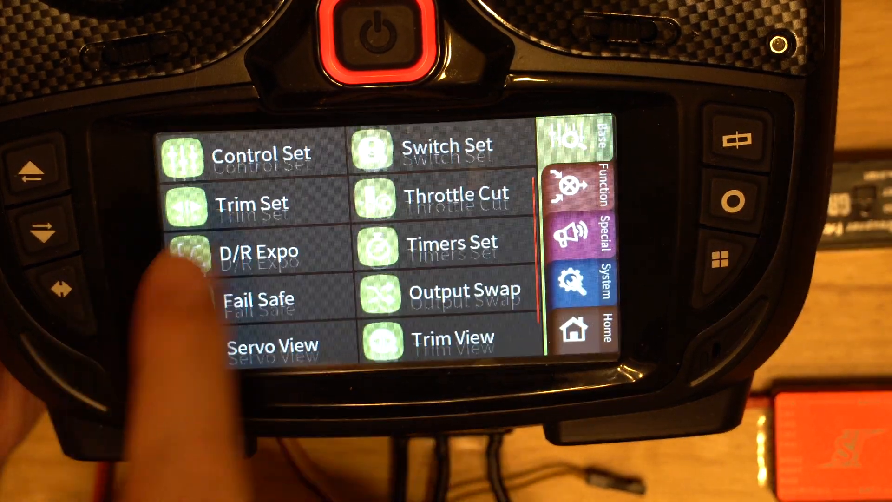
{"action": "scroll", "scroll_direction": "up", "scroll_amount": 3}
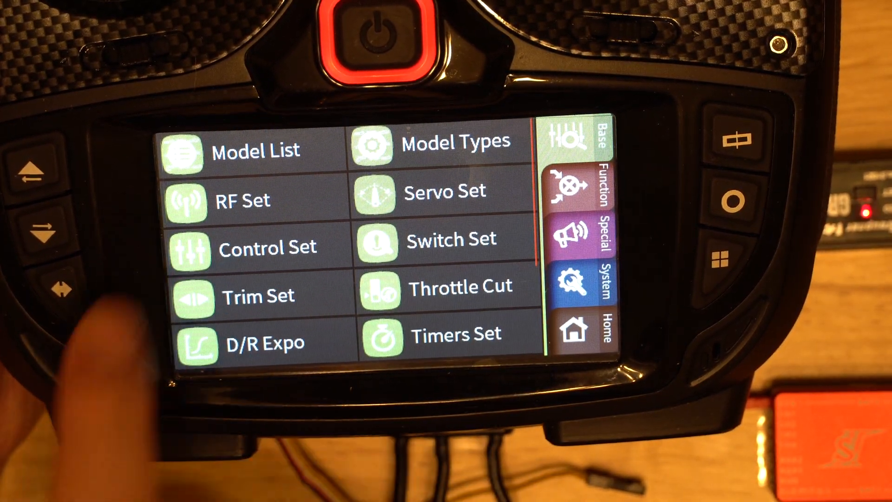
{"action": "left_click", "coordinate": [239, 200]}
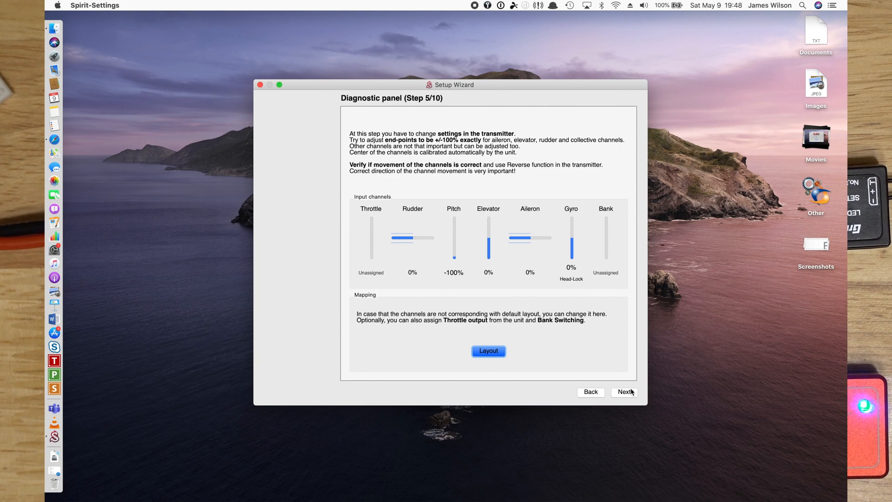
{"action": "mouse_move", "coordinate": [283, 101]}
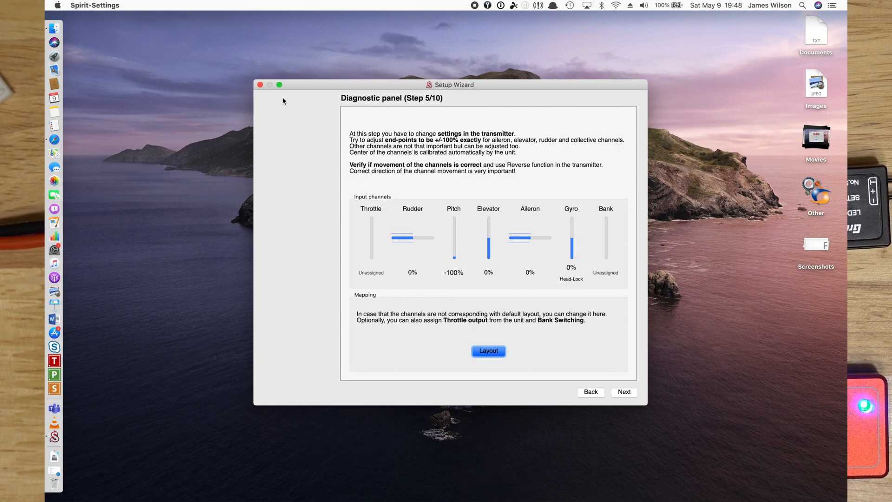
Step: Check the live input channel indicators on the wizard's diagnostic panel (step 5/10)
{"action": "left_click", "coordinate": [280, 84]}
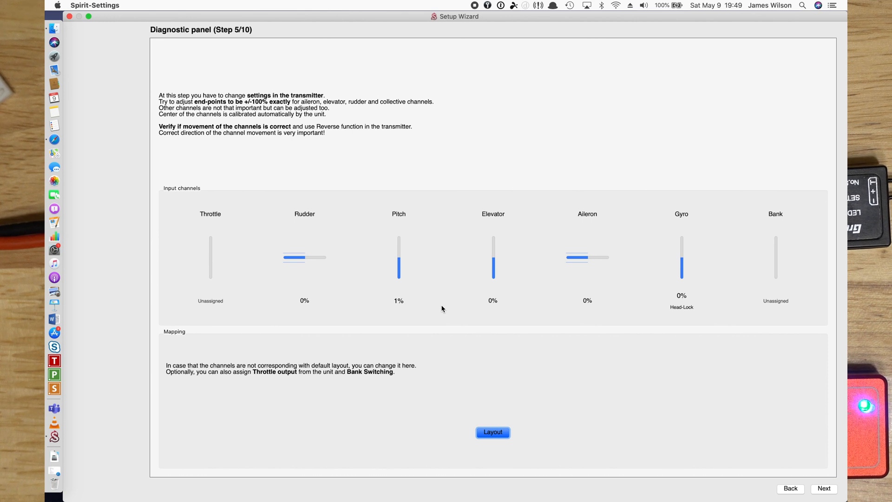
{"action": "mouse_move", "coordinate": [512, 412]}
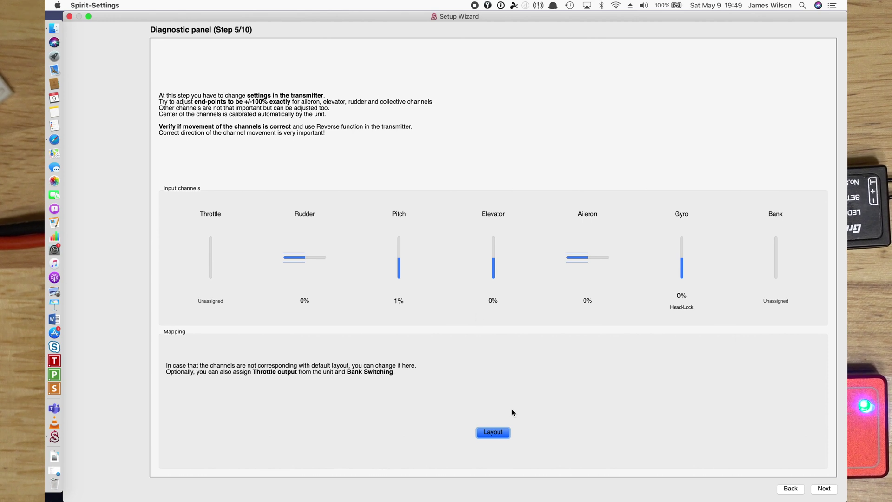
Step: In the receiver channel mapping, assign Throttle to channel 1 and Bank to channel 7
{"action": "left_click", "coordinate": [492, 432]}
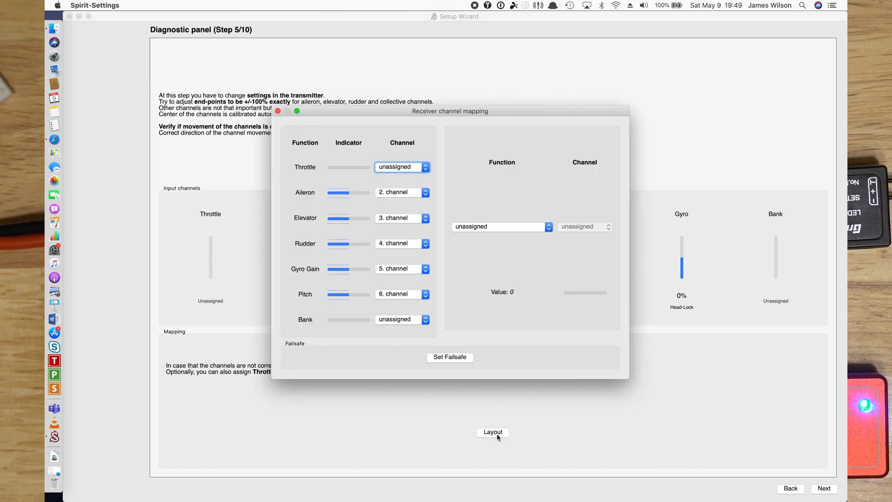
{"action": "mouse_move", "coordinate": [399, 178]}
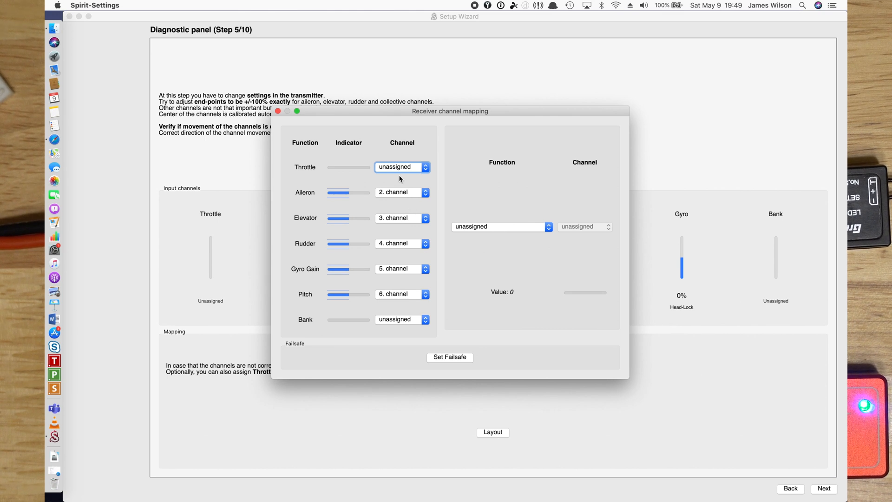
{"action": "left_click", "coordinate": [398, 166]}
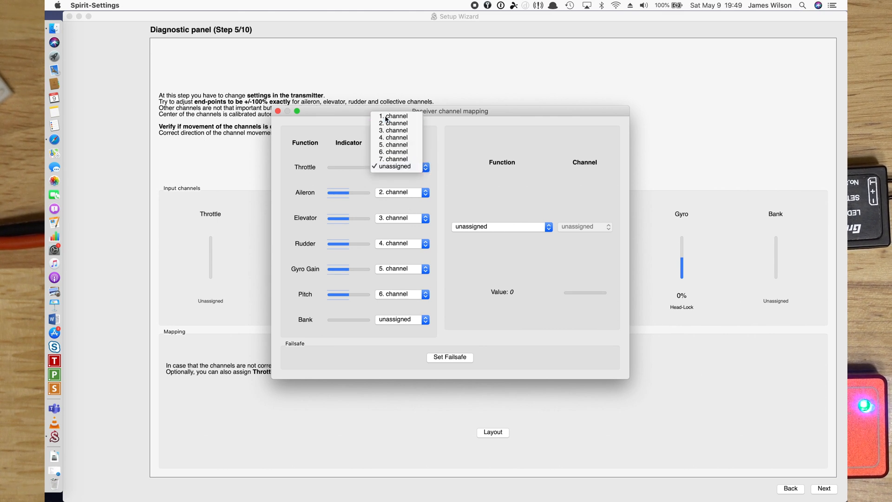
{"action": "left_click", "coordinate": [392, 115]}
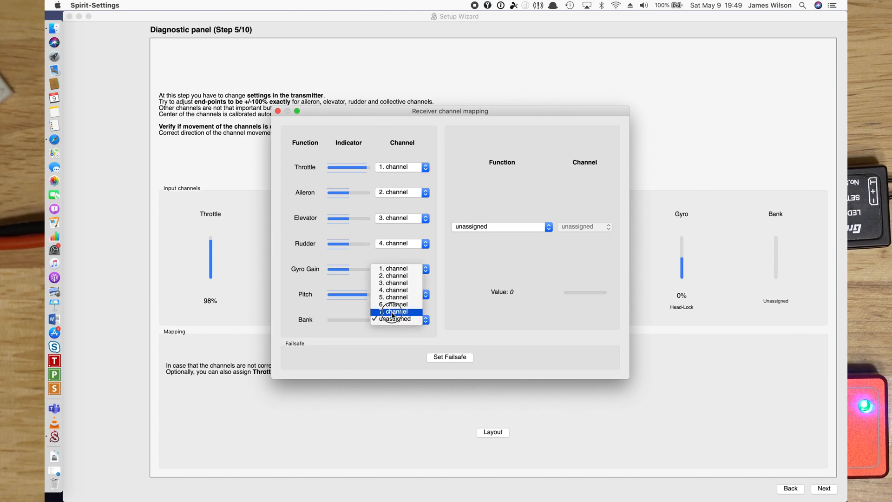
{"action": "left_click", "coordinate": [393, 311]}
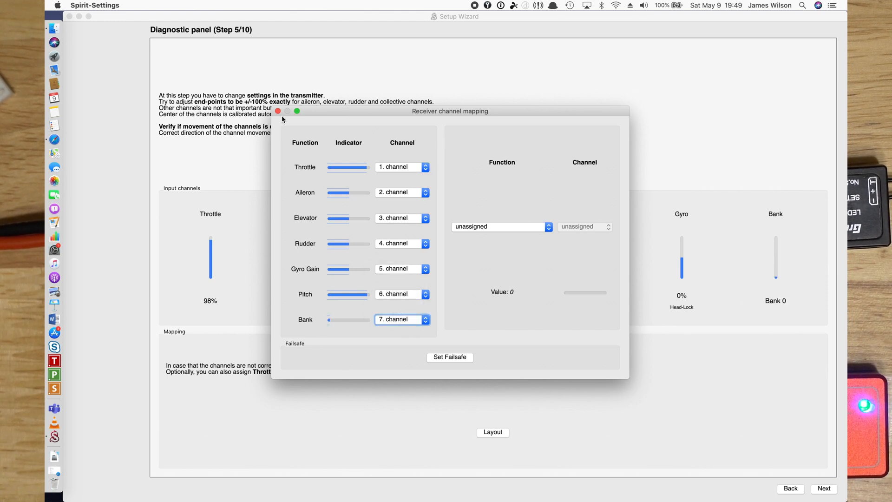
Step: Close the channel mapping window, leaving the diagnostic panel reading Throttle 98% and Bank 0
{"action": "left_click", "coordinate": [278, 111]}
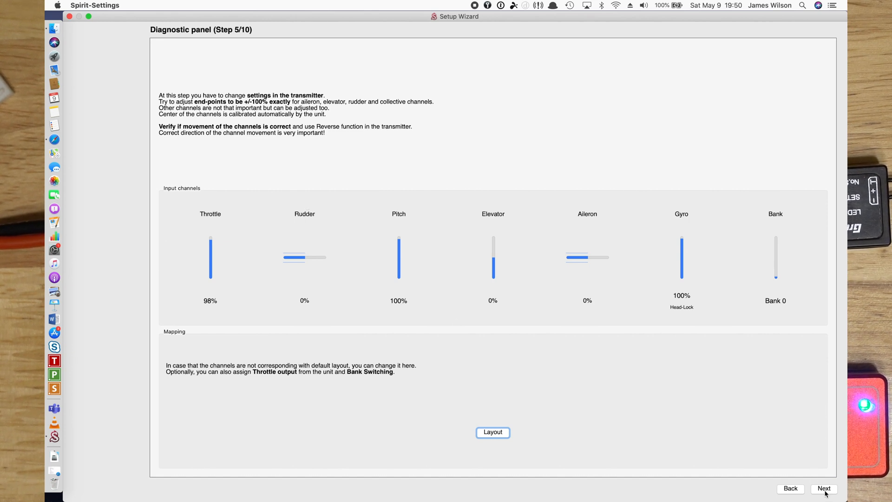
{"action": "mouse_move", "coordinate": [823, 488]}
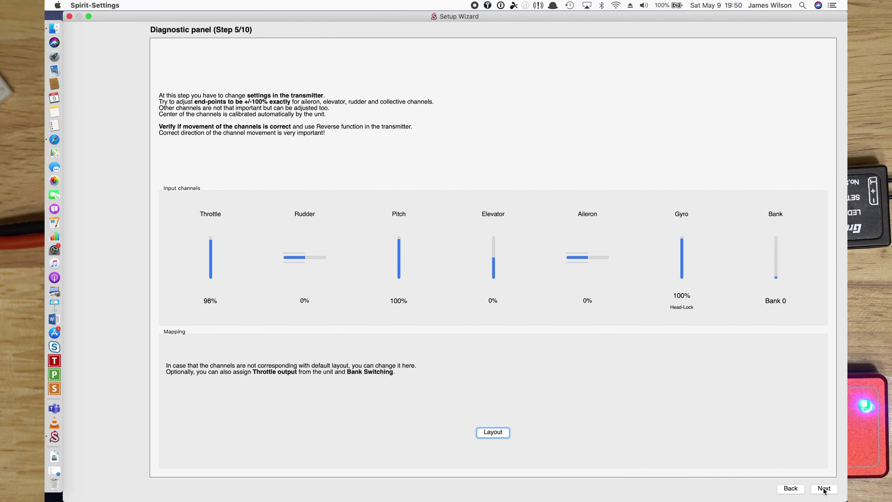
Step: Advance through the remaining wizard steps, finish, and confirm the settings were saved to the unit
{"action": "left_click", "coordinate": [824, 488]}
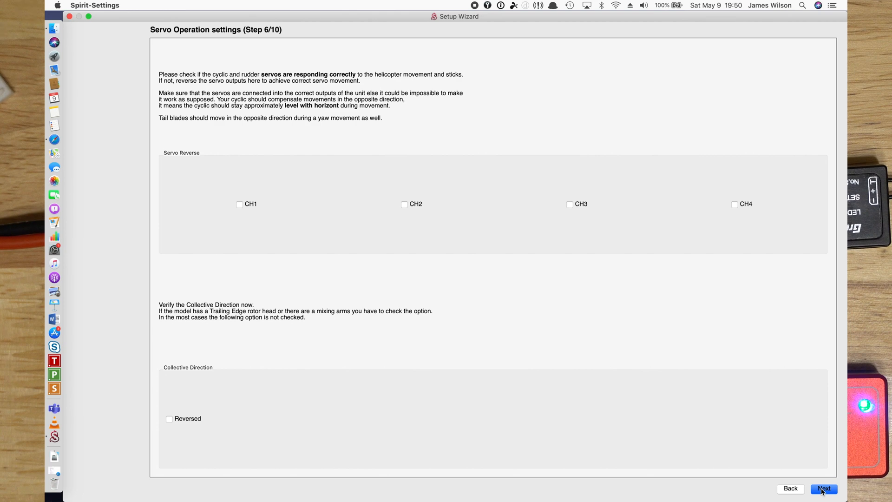
{"action": "left_click", "coordinate": [823, 487]}
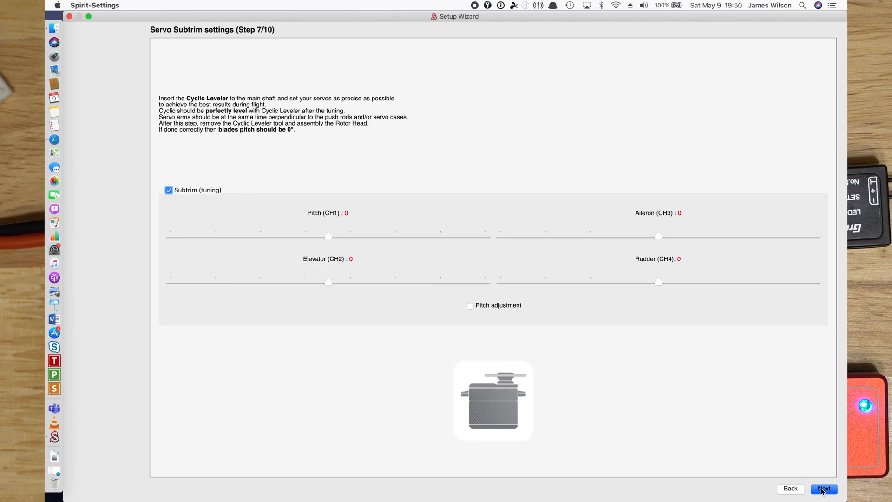
{"action": "left_click", "coordinate": [823, 488]}
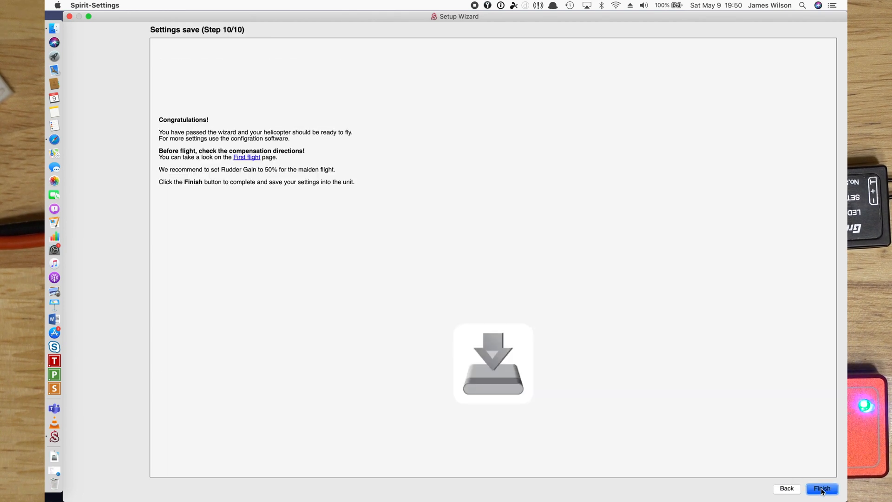
{"action": "mouse_move", "coordinate": [804, 500]}
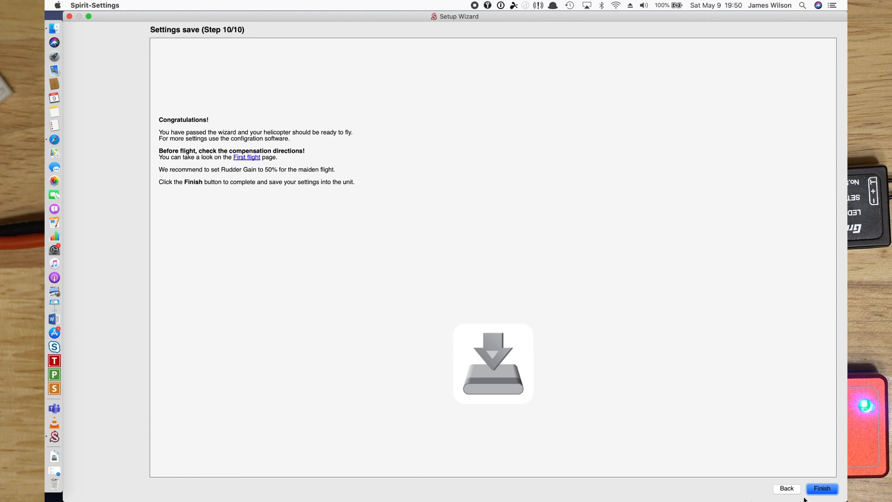
{"action": "left_click", "coordinate": [821, 487]}
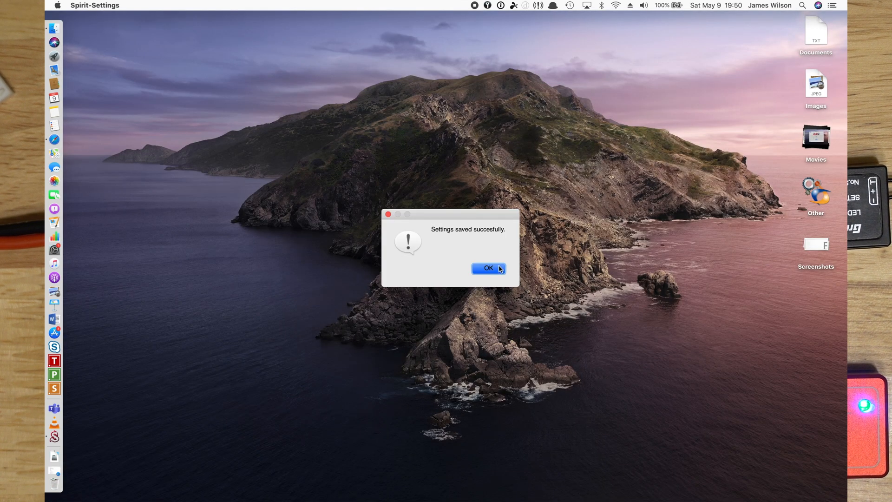
{"action": "left_click", "coordinate": [487, 267]}
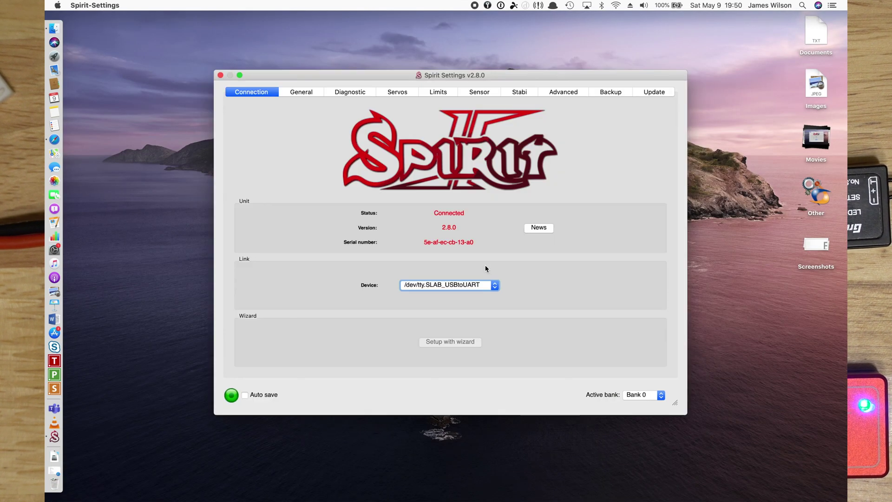